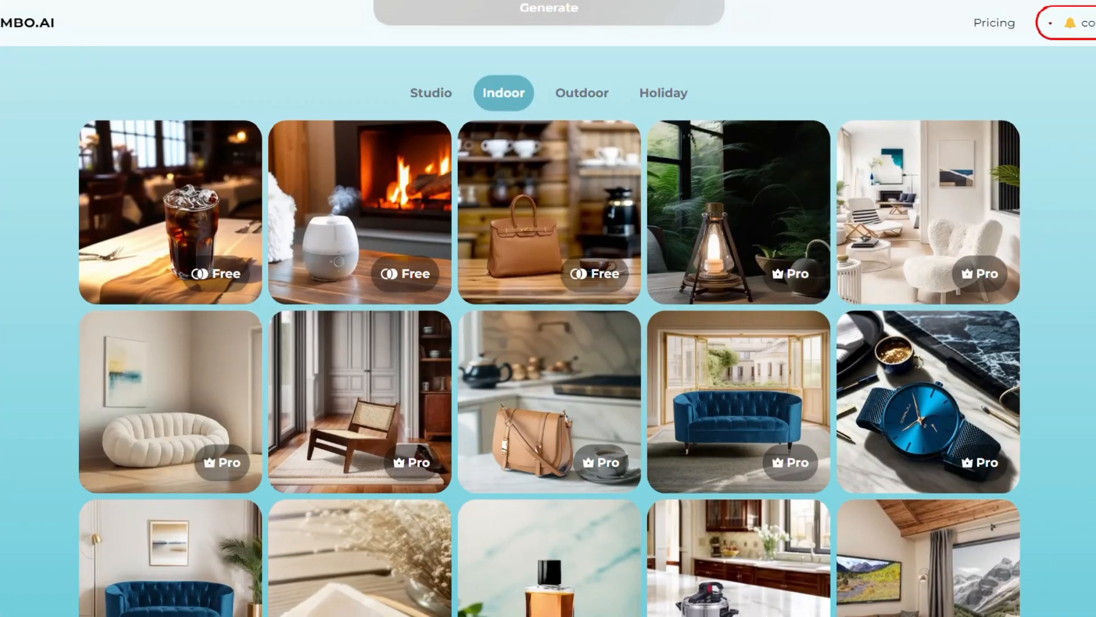
Step: Browse the Indoor scene template gallery before returning to the upload panel
scroll("down", 3)
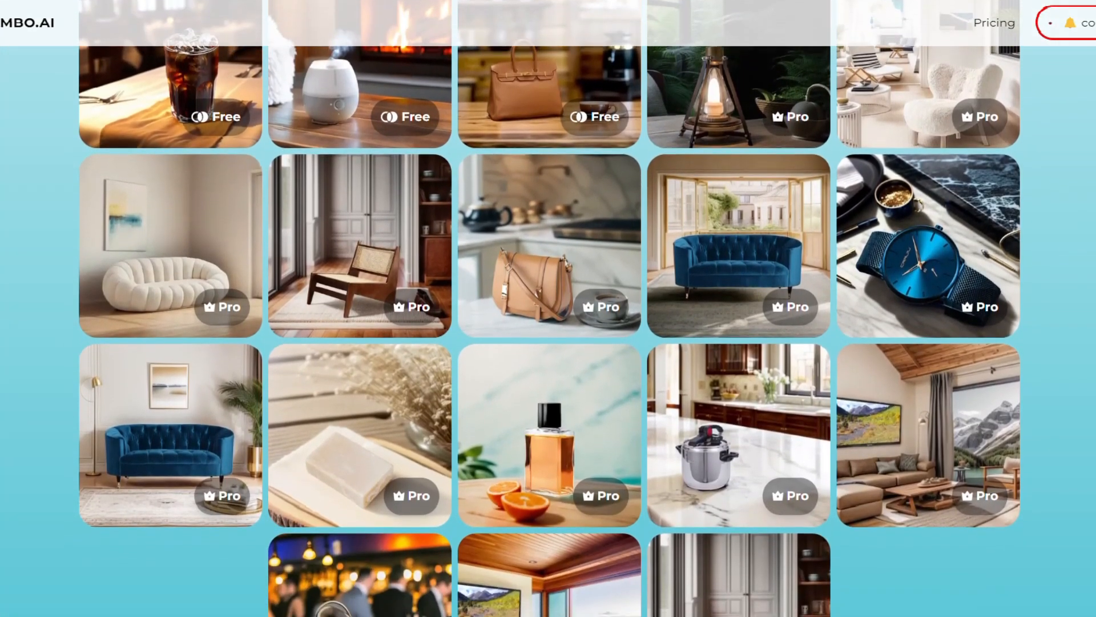
scroll("down", 3)
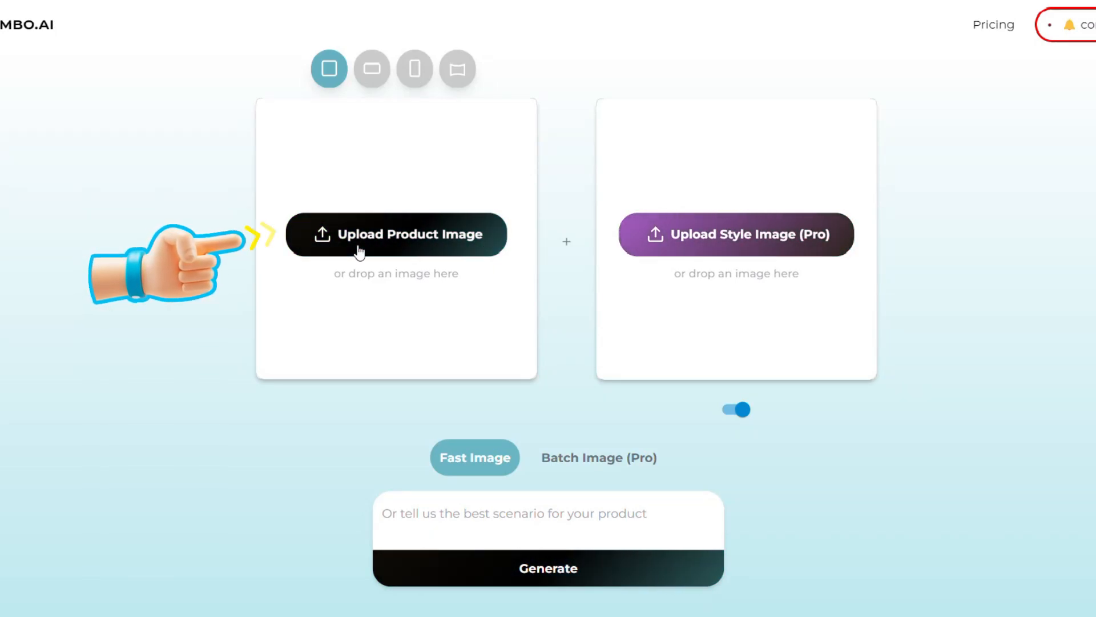
Step: Upload the gold wristwatch photo and start Fast Image background generation
left_click(397, 234)
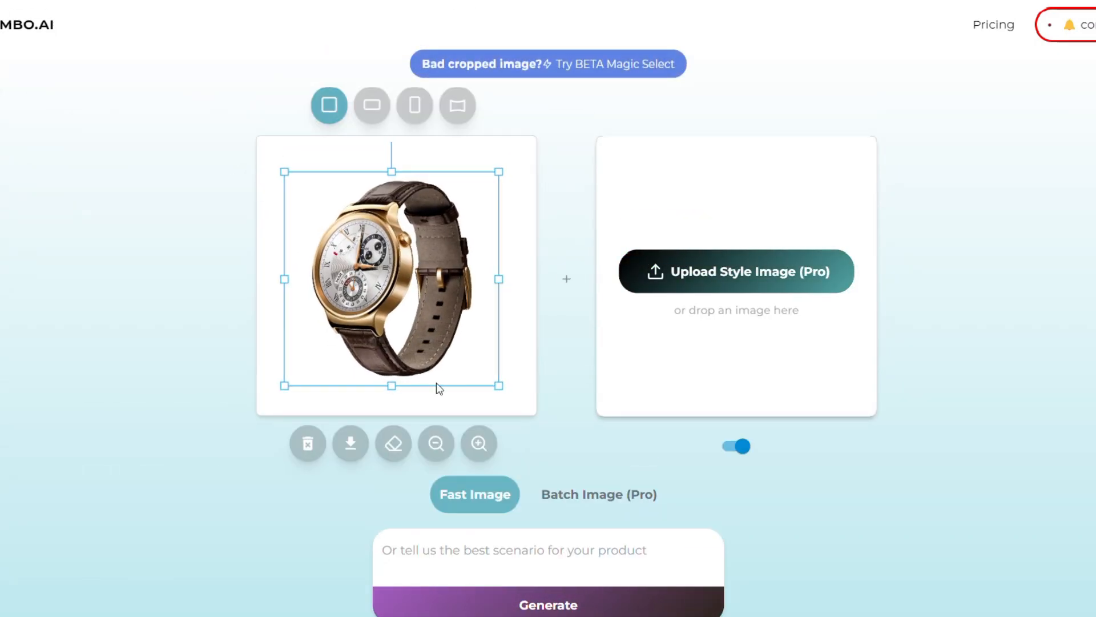
left_click(548, 604)
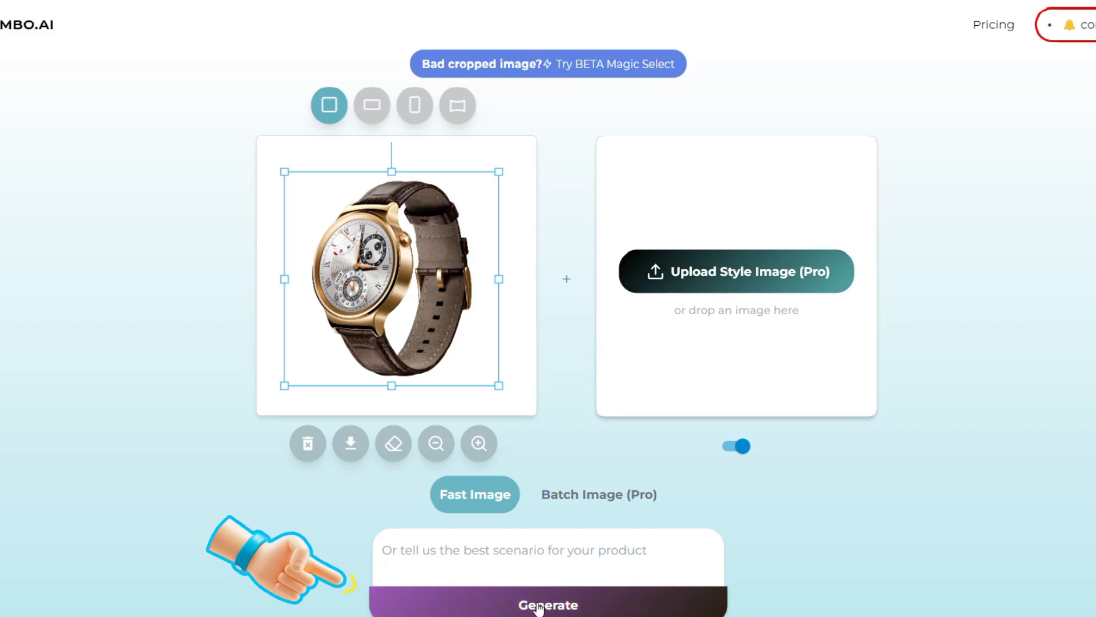
left_click(547, 605)
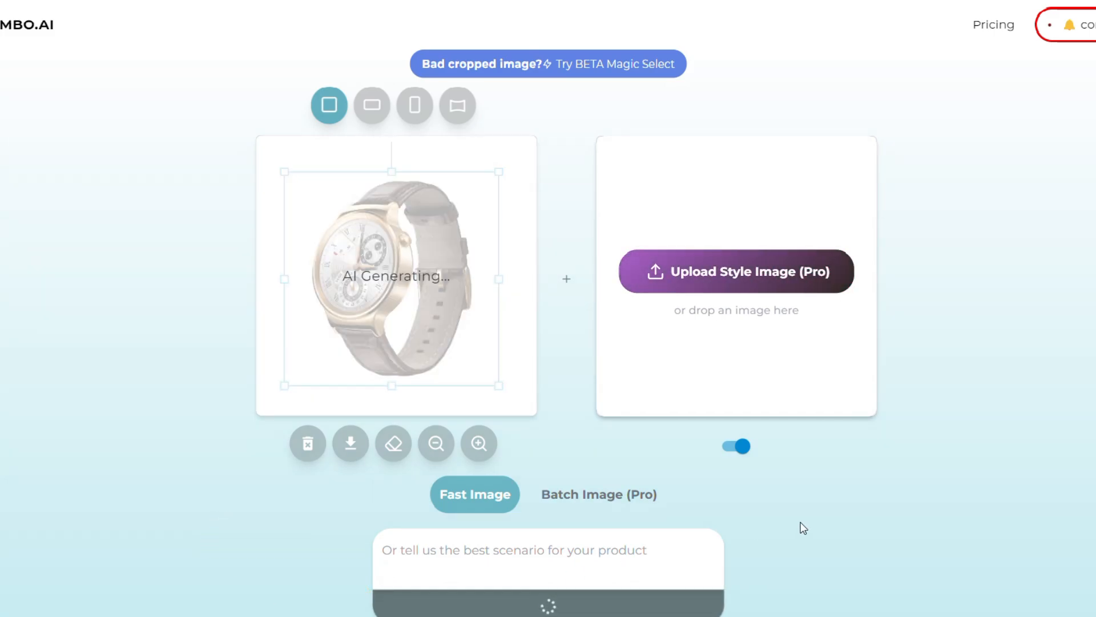
mouse_move(1029, 508)
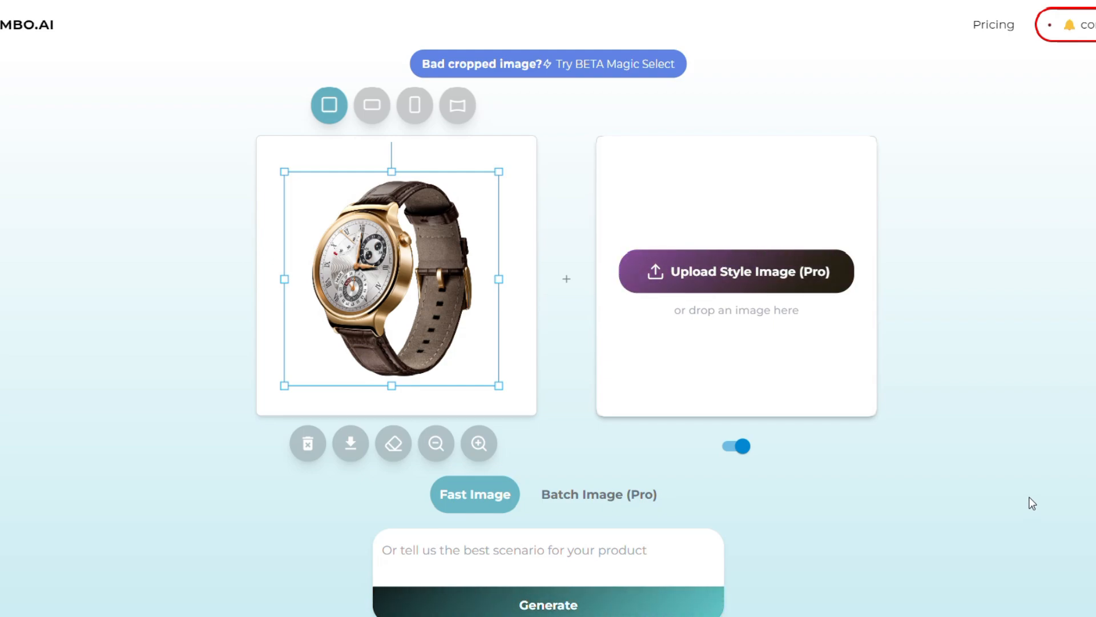
Step: Scroll through the generated watch-on-wooden-shelf results and preview one enlarged
scroll("down", 3)
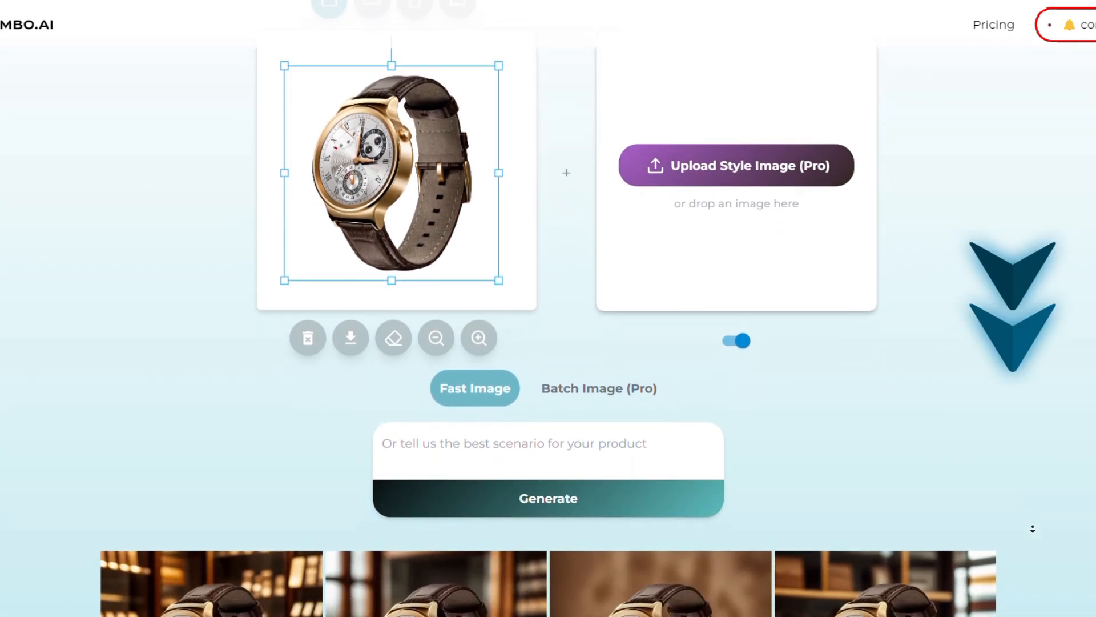
scroll("down", 3)
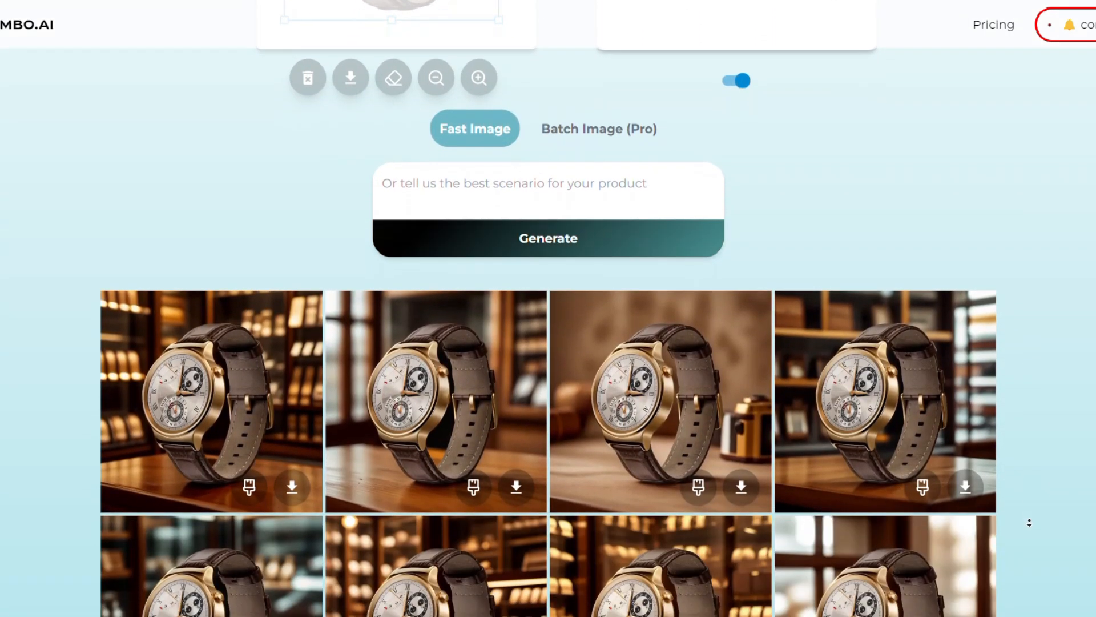
scroll("down", 3)
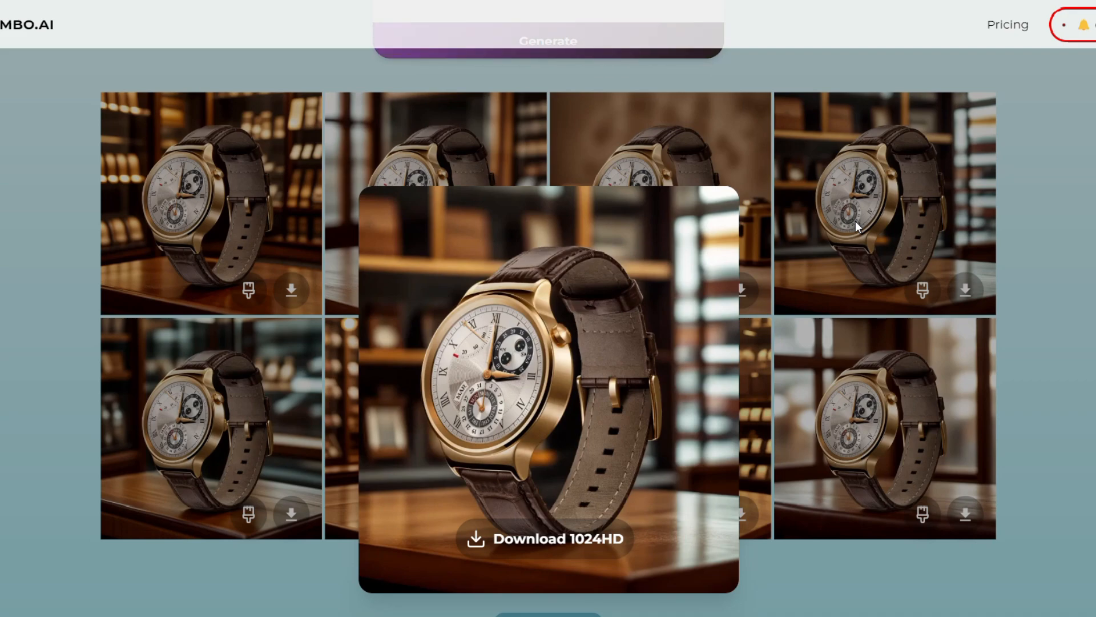
mouse_move(772, 562)
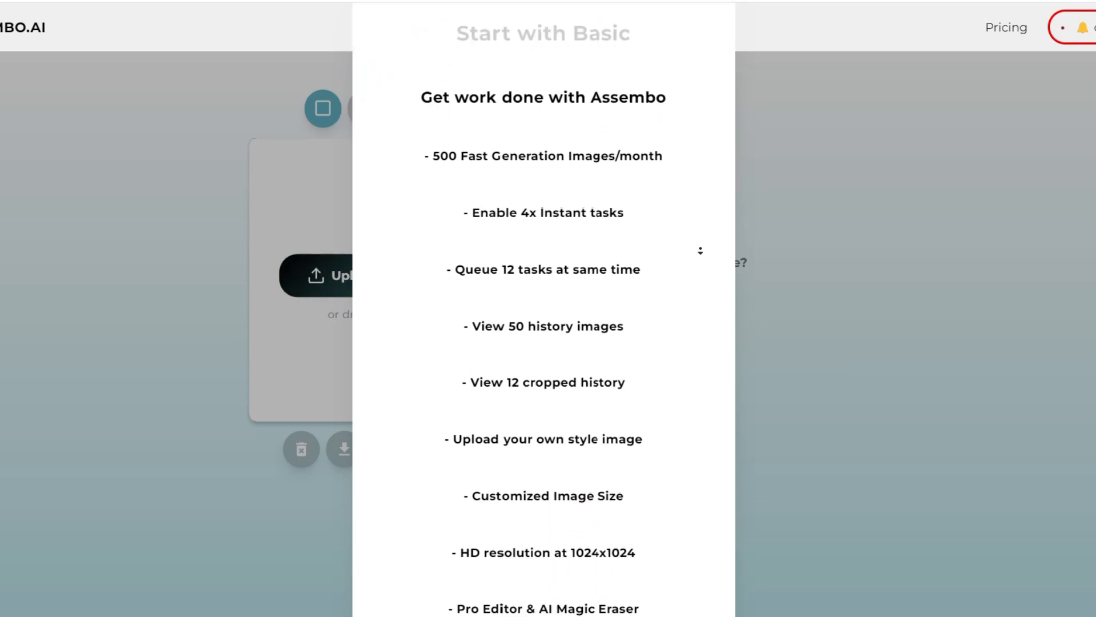
Step: Scroll the Start with Basic plan details showing its $16.99/month price
scroll("down", 3)
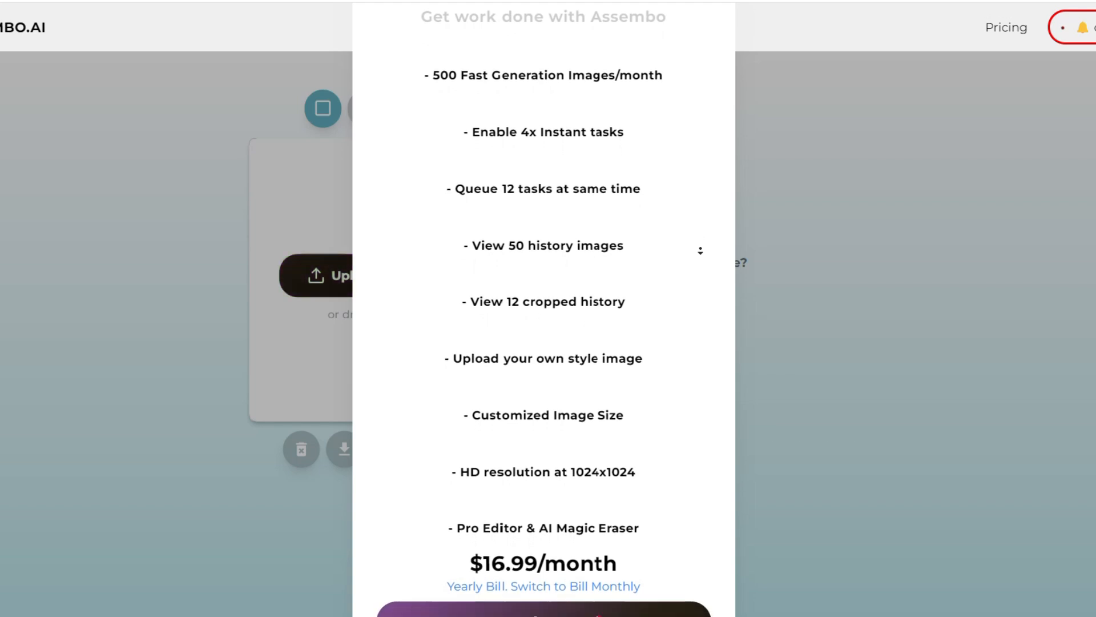